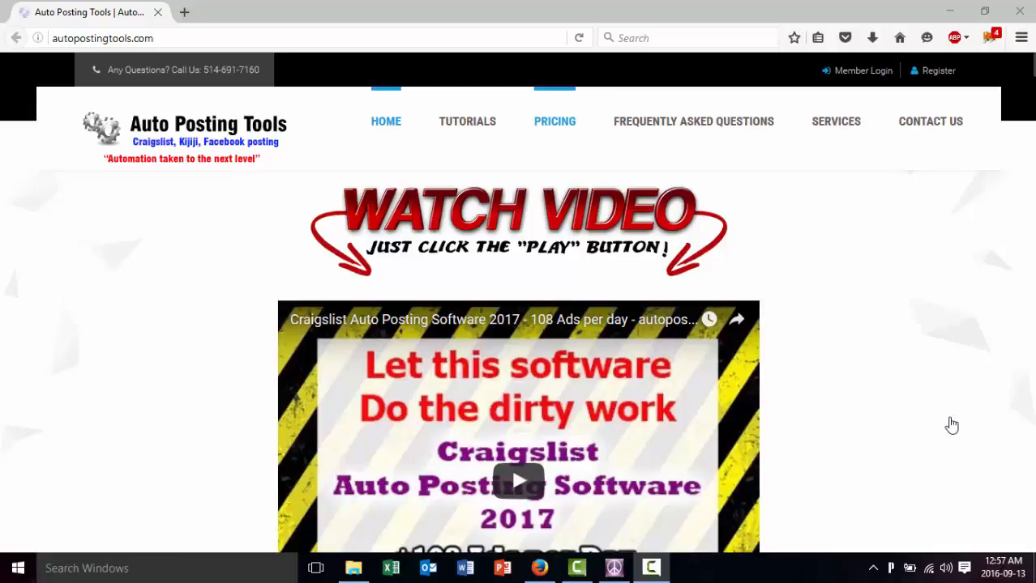
pyautogui.moveTo(164, 249)
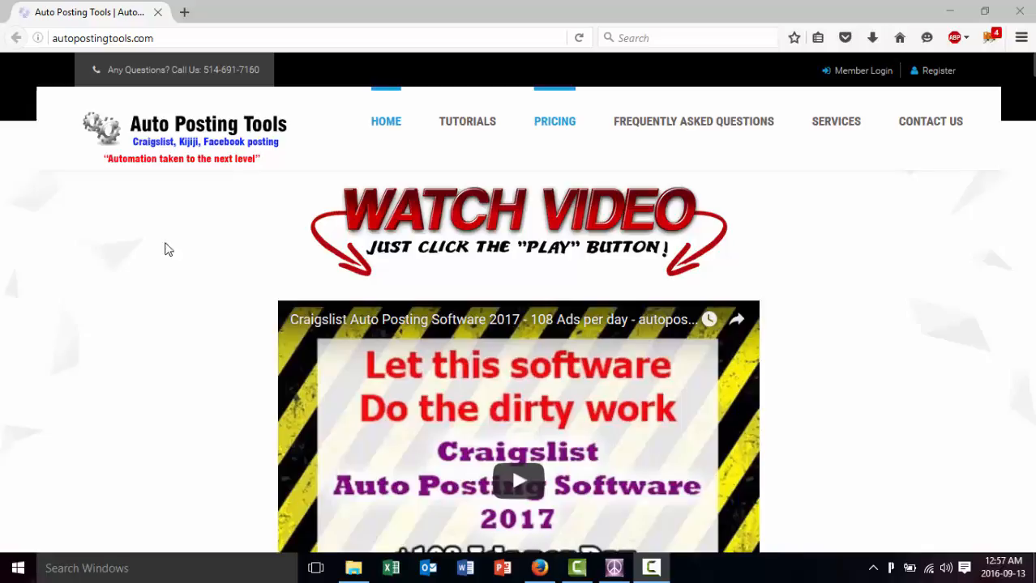
pyautogui.moveTo(177, 283)
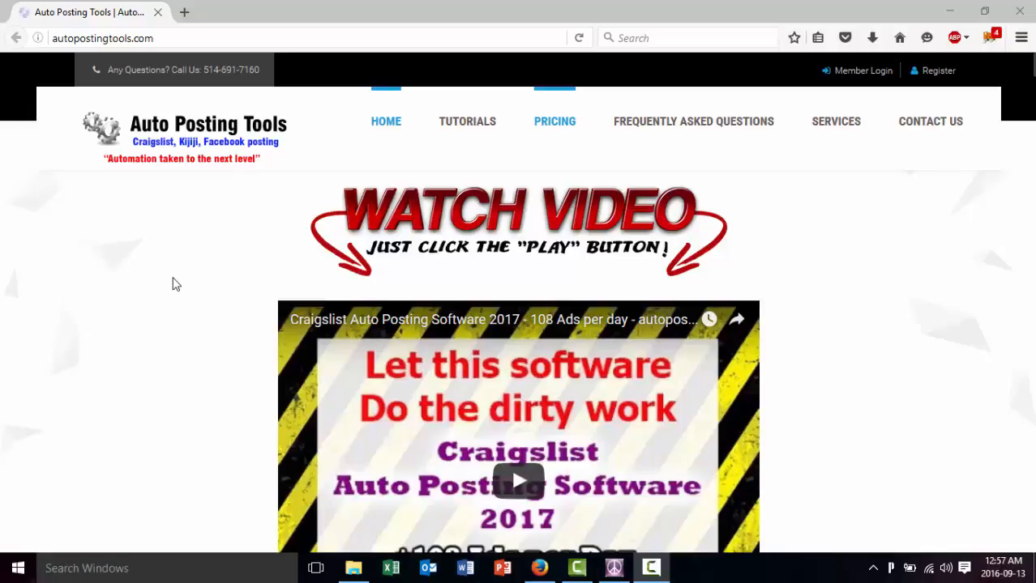
pyautogui.moveTo(744, 497)
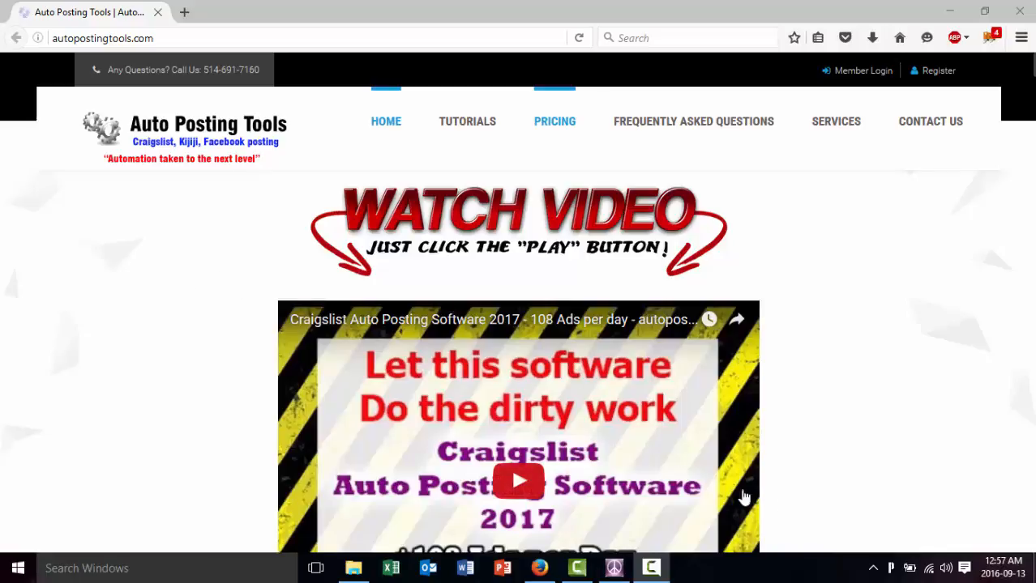
# Step: Switch to Auto Posting Tools and open the Mini Tools menu
pyautogui.click(614, 567)
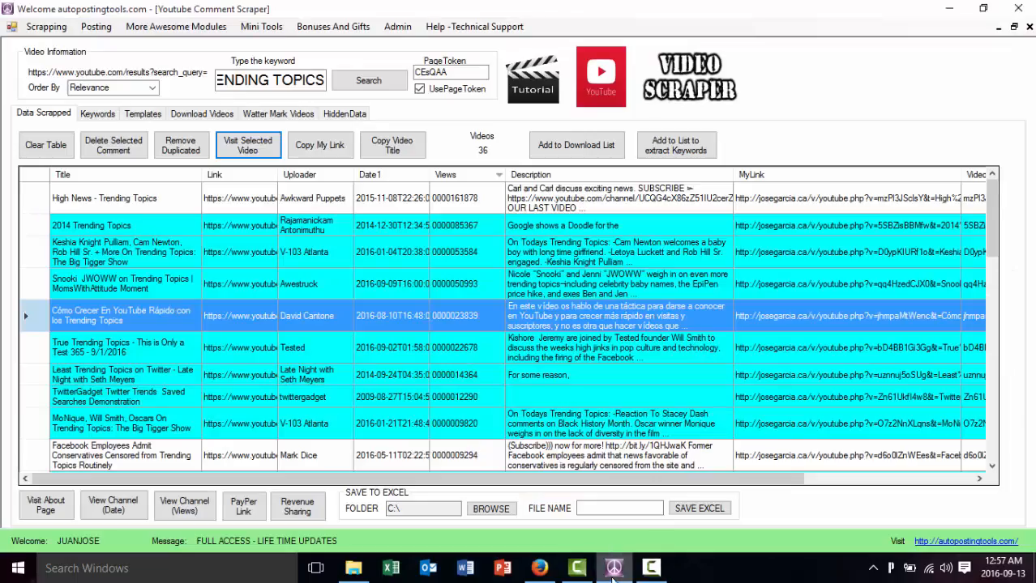
pyautogui.click(261, 26)
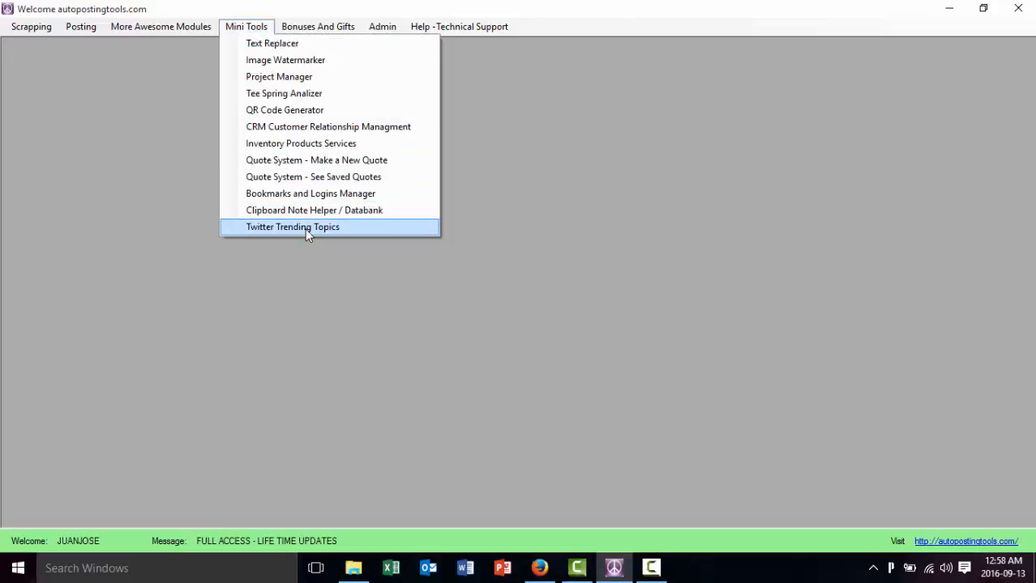
# Step: Launch Twitter Trending Topics from the Mini Tools menu
pyautogui.click(292, 227)
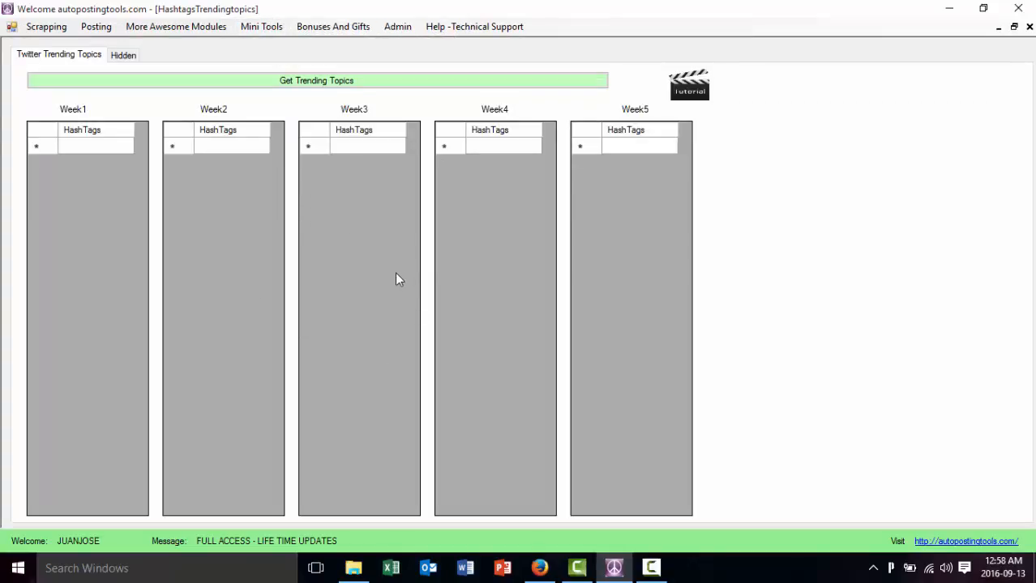
pyautogui.moveTo(128, 136)
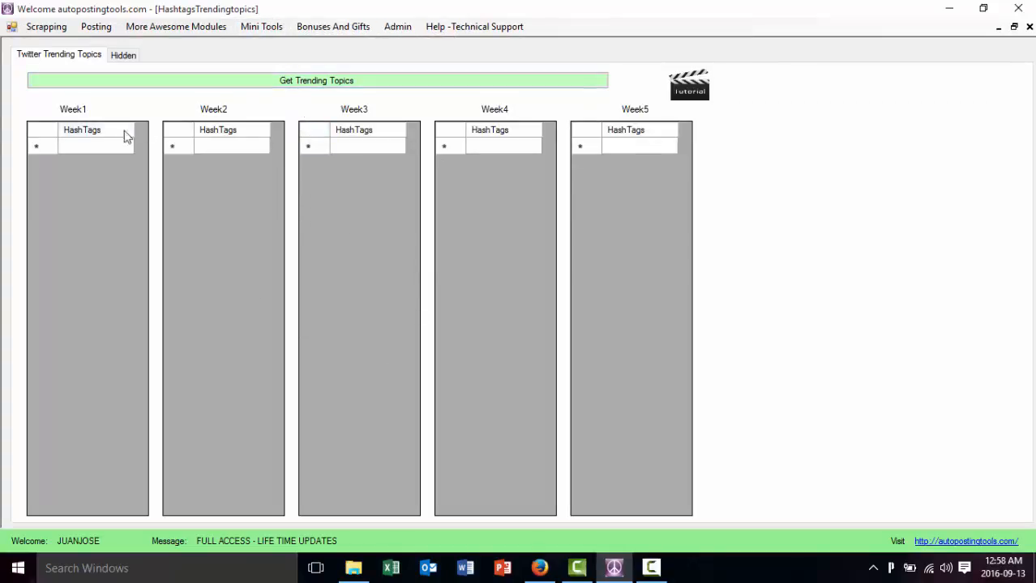
pyautogui.moveTo(541, 111)
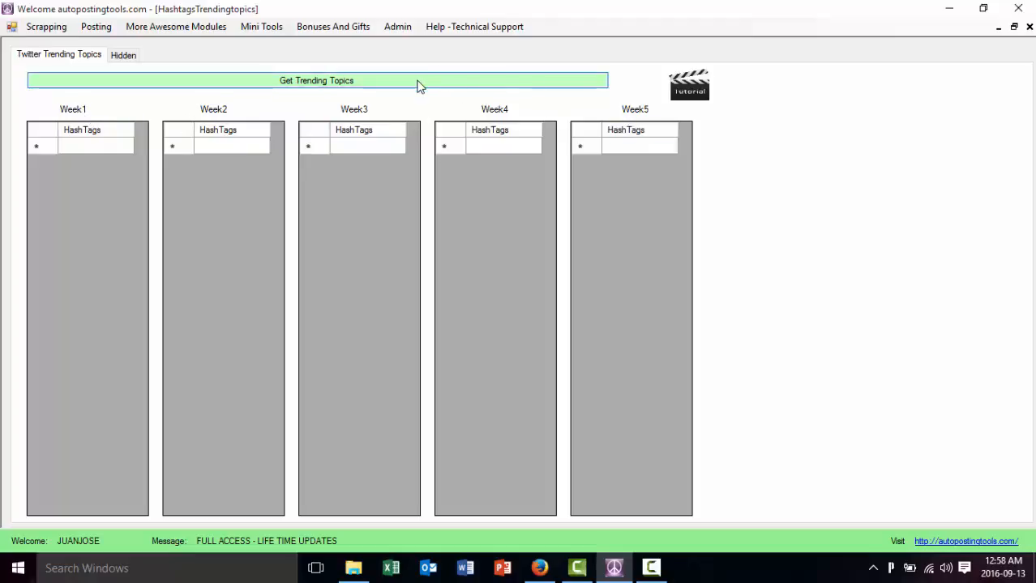
pyautogui.moveTo(384, 311)
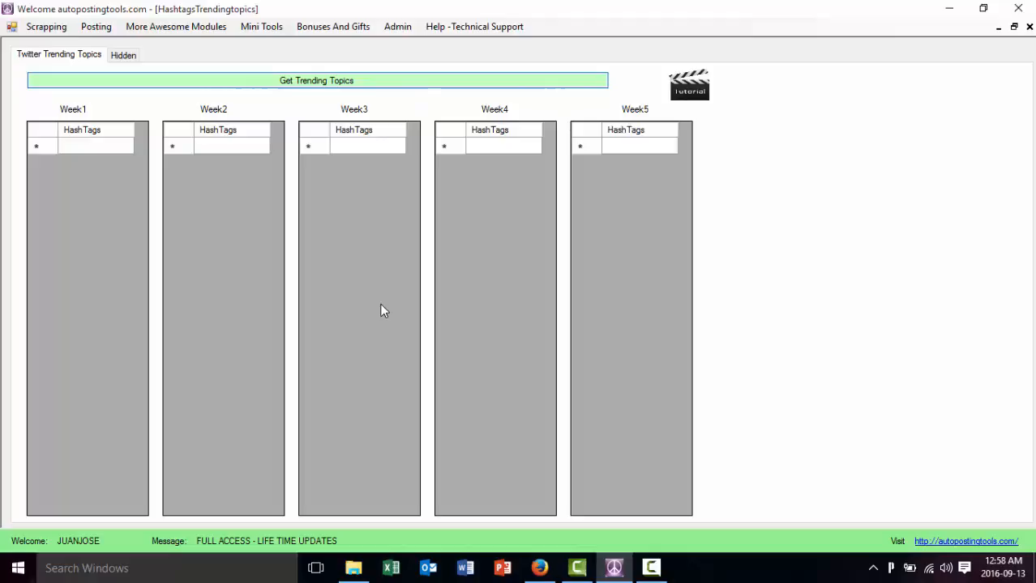
# Step: Fetch trending hashtags to fill the 201630–201634 weekly lists
pyautogui.click(316, 81)
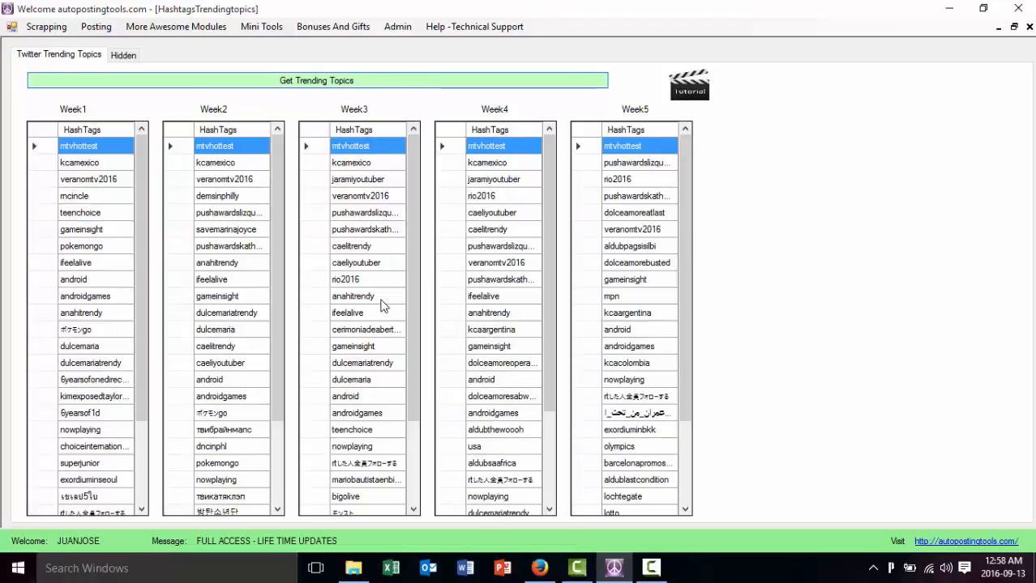
pyautogui.click(316, 80)
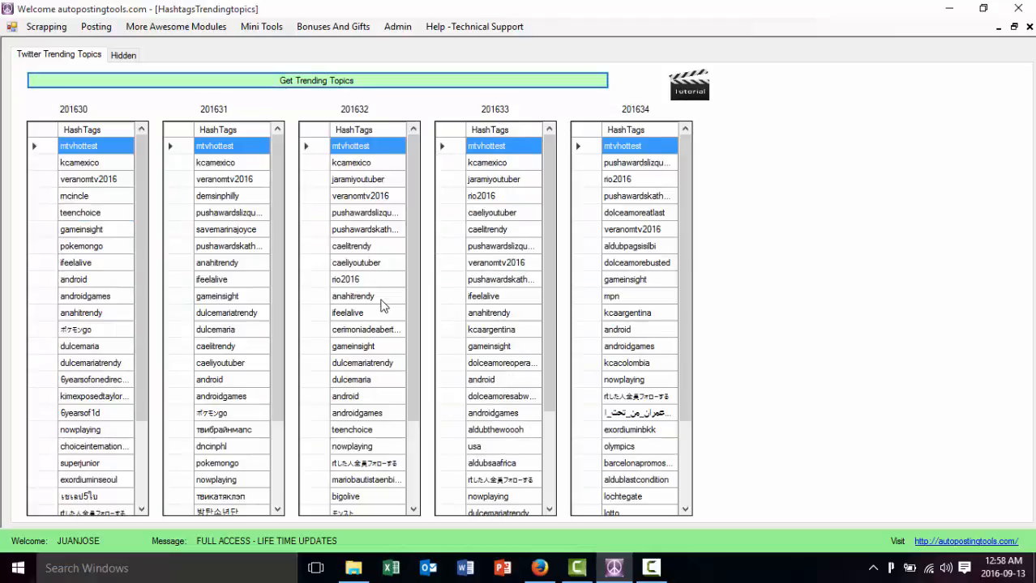
pyautogui.moveTo(466, 273)
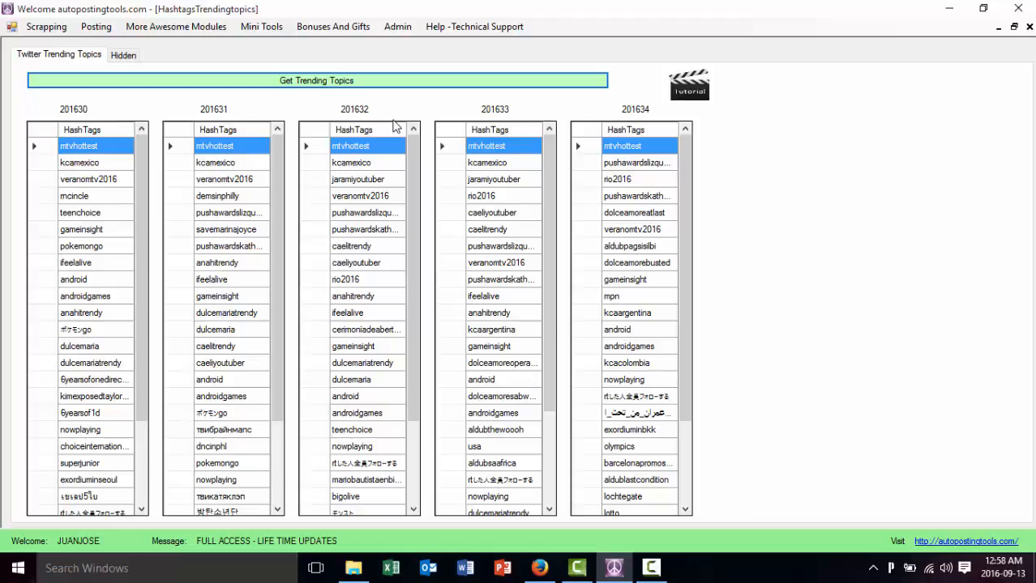
pyautogui.moveTo(652, 121)
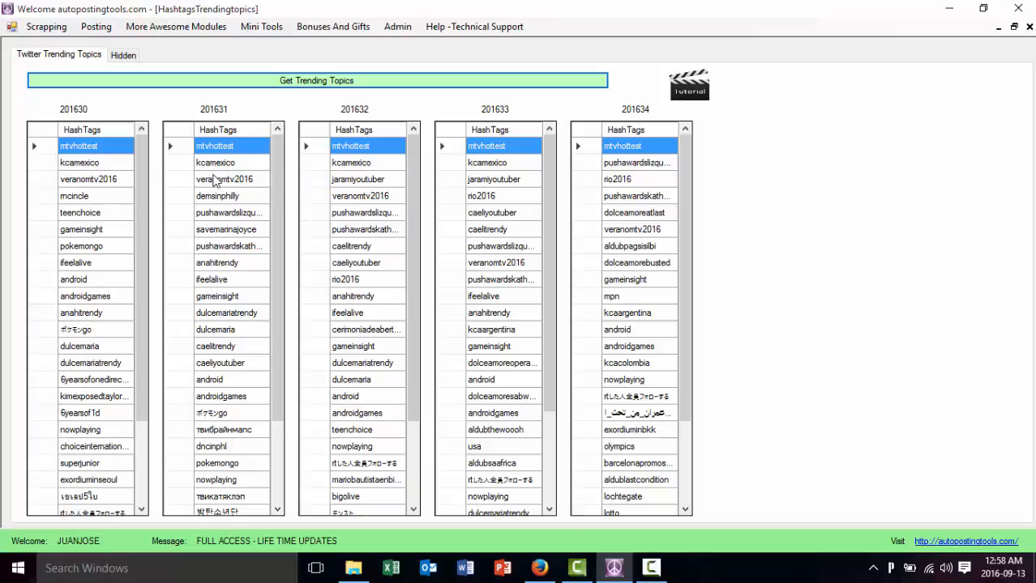
pyautogui.moveTo(91, 152)
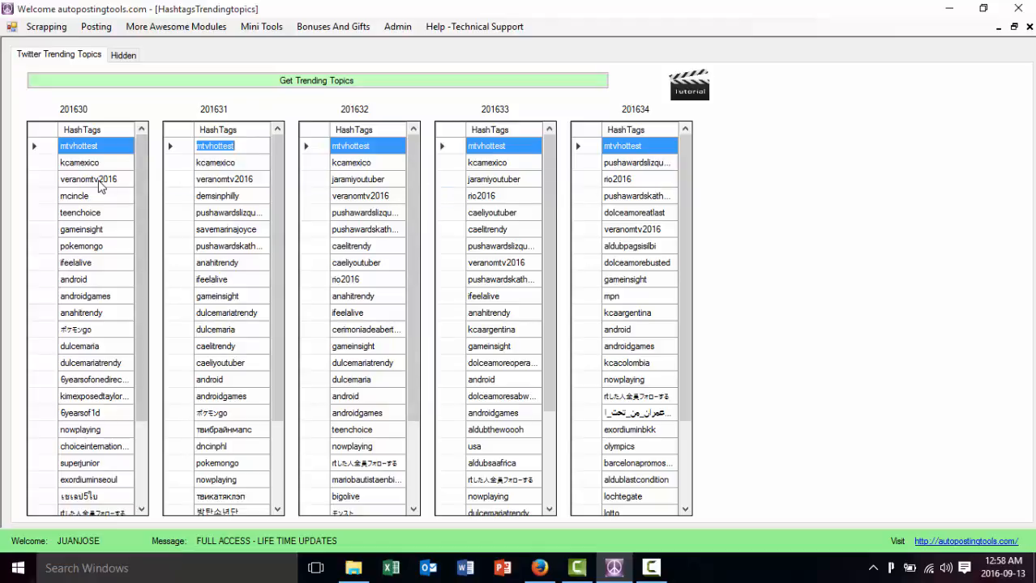
pyautogui.moveTo(387, 190)
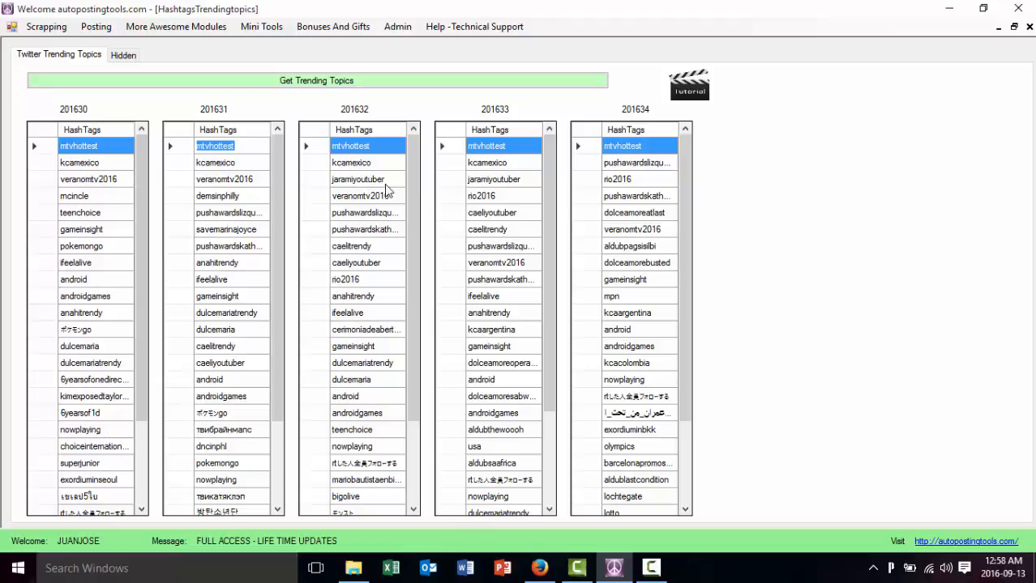
pyautogui.moveTo(632, 186)
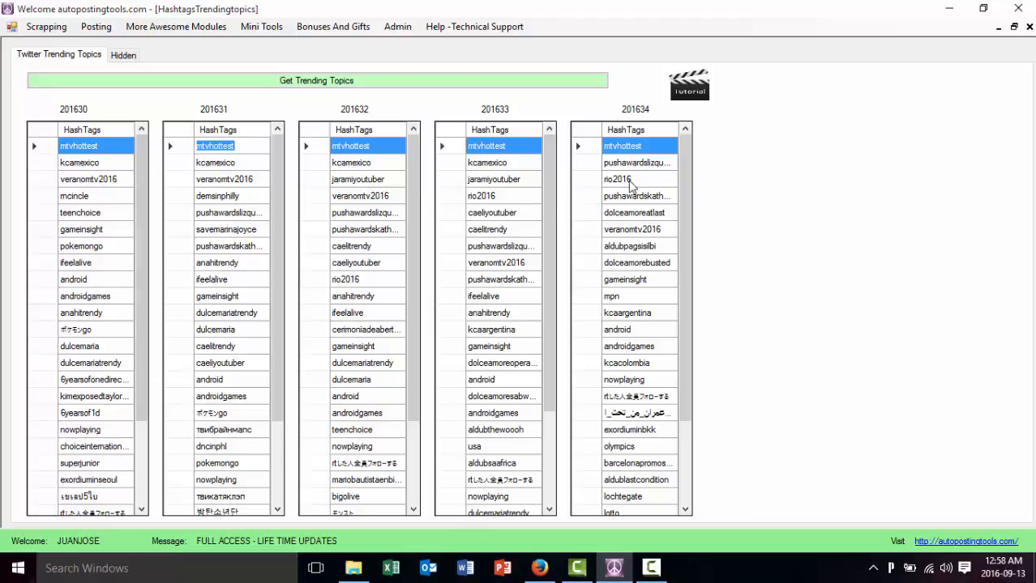
pyautogui.moveTo(632, 150)
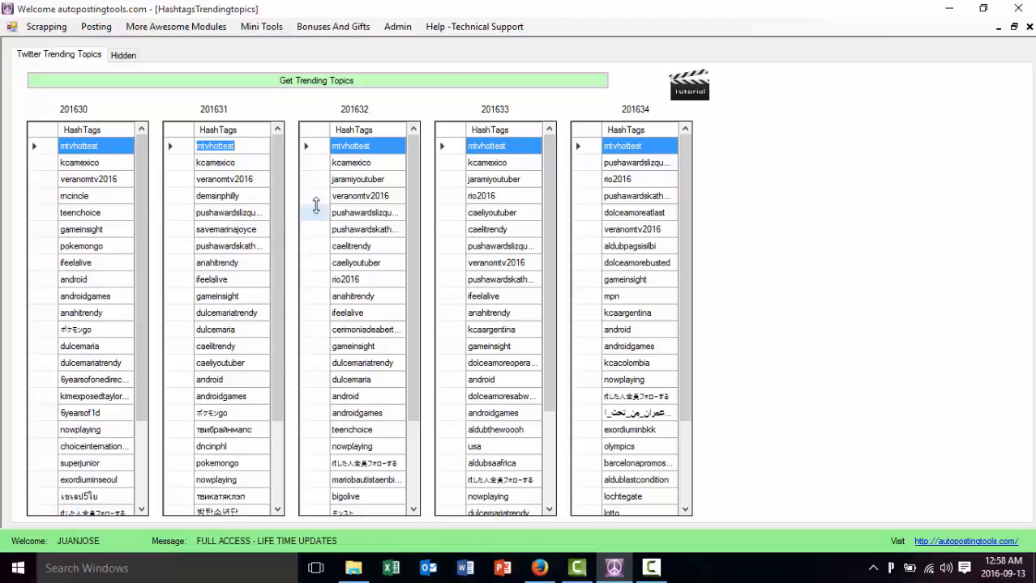
# Step: Highlight rio2016 in 201633 and 201632, pokemongo in 201630, ifeelalive in 201631
pyautogui.click(481, 195)
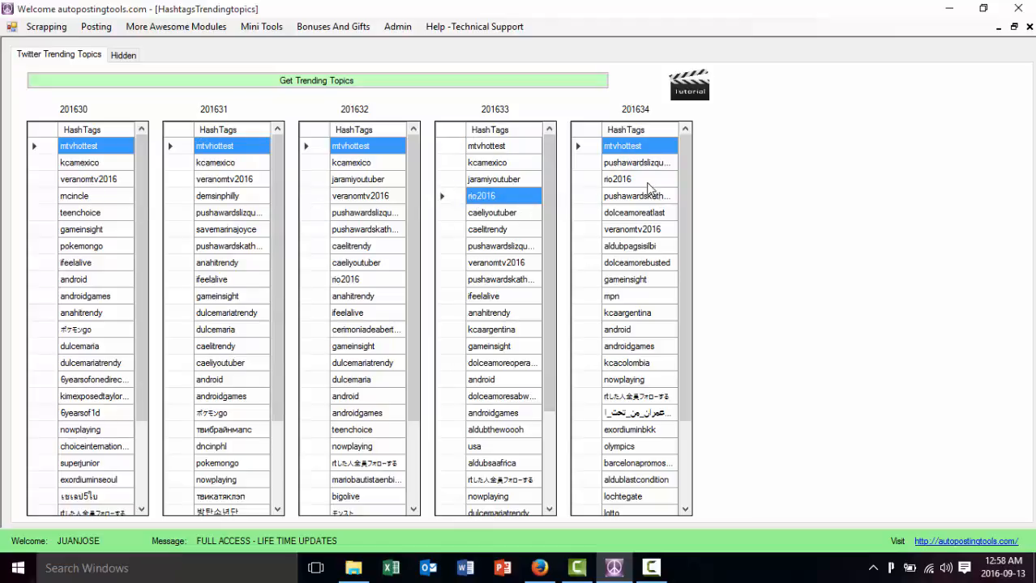
pyautogui.click(345, 280)
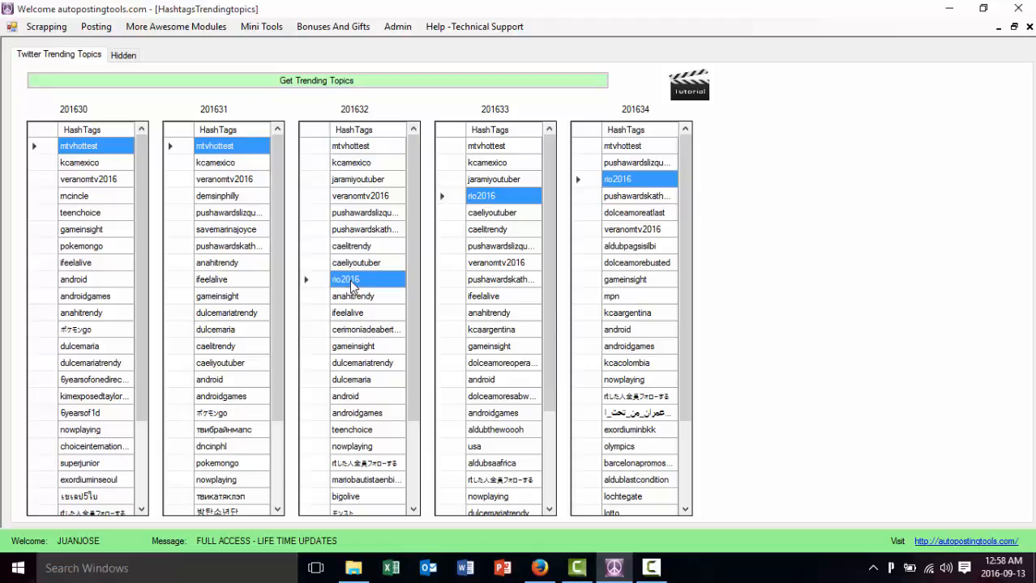
pyautogui.moveTo(437, 258)
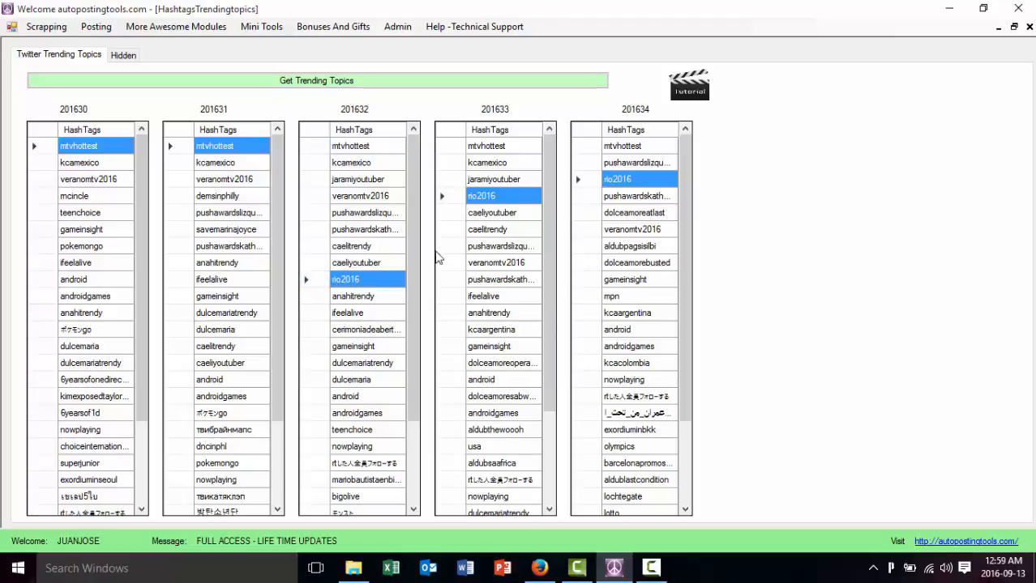
pyautogui.moveTo(537, 222)
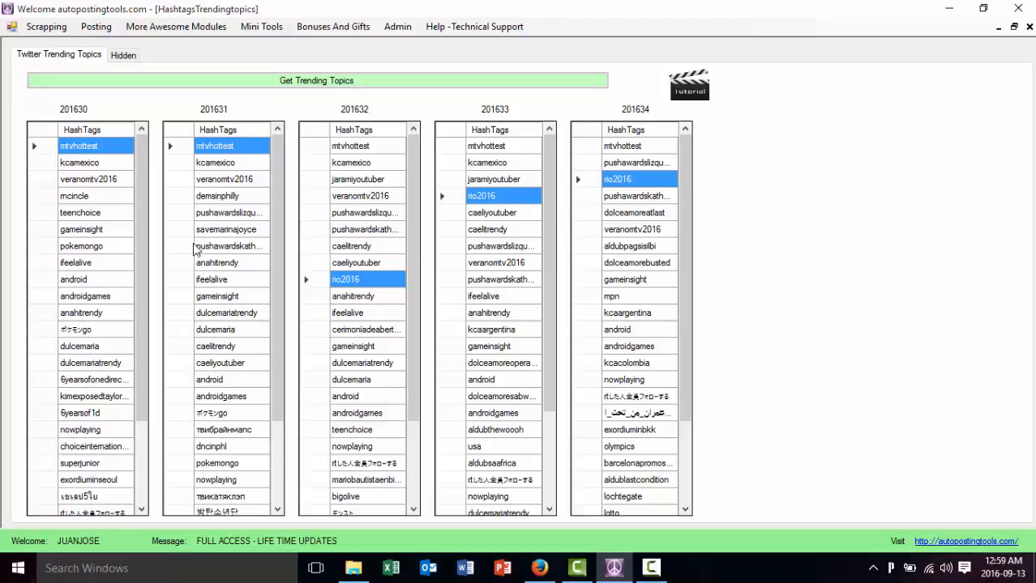
pyautogui.click(81, 245)
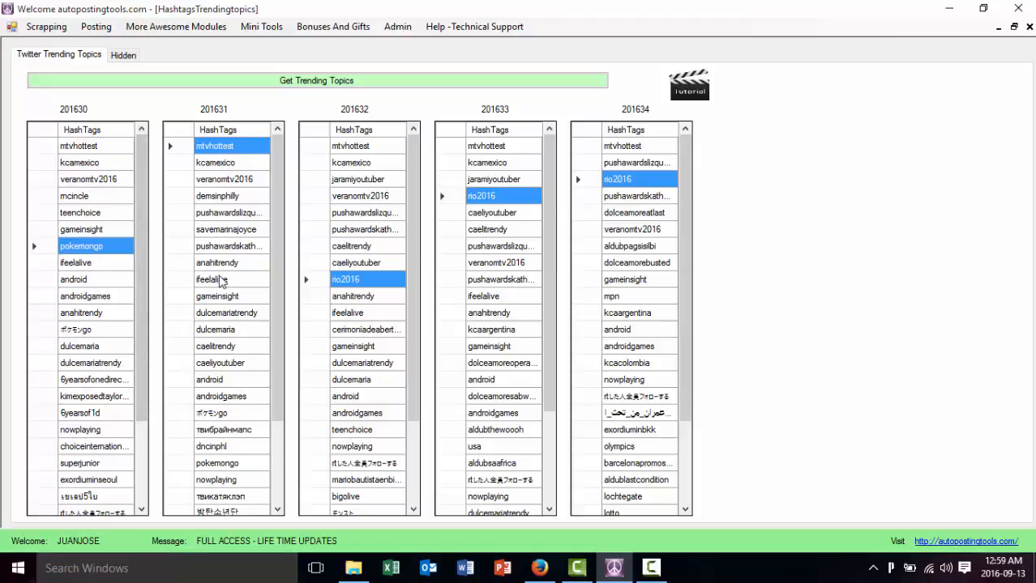
pyautogui.click(212, 280)
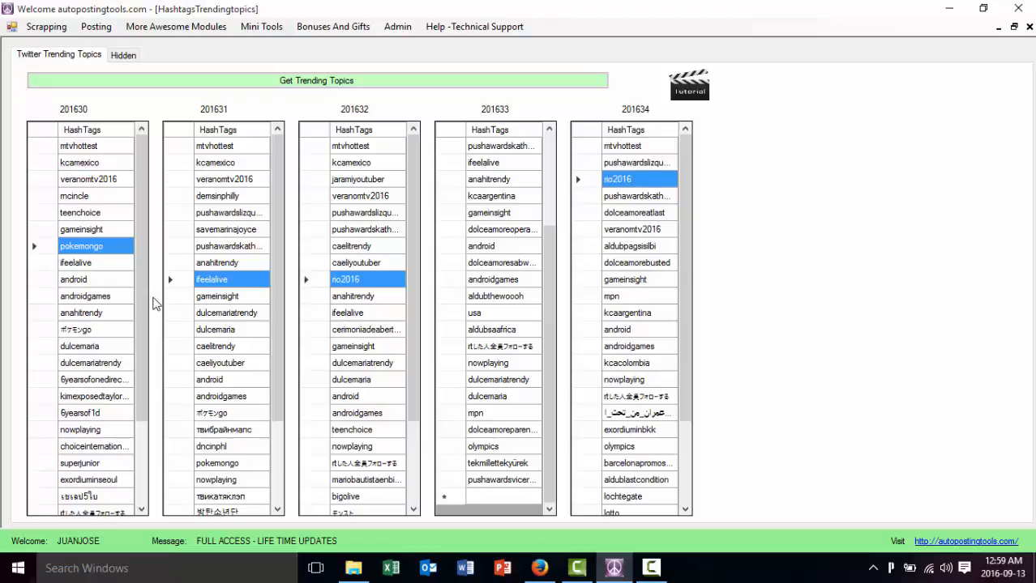
pyautogui.moveTo(229, 363)
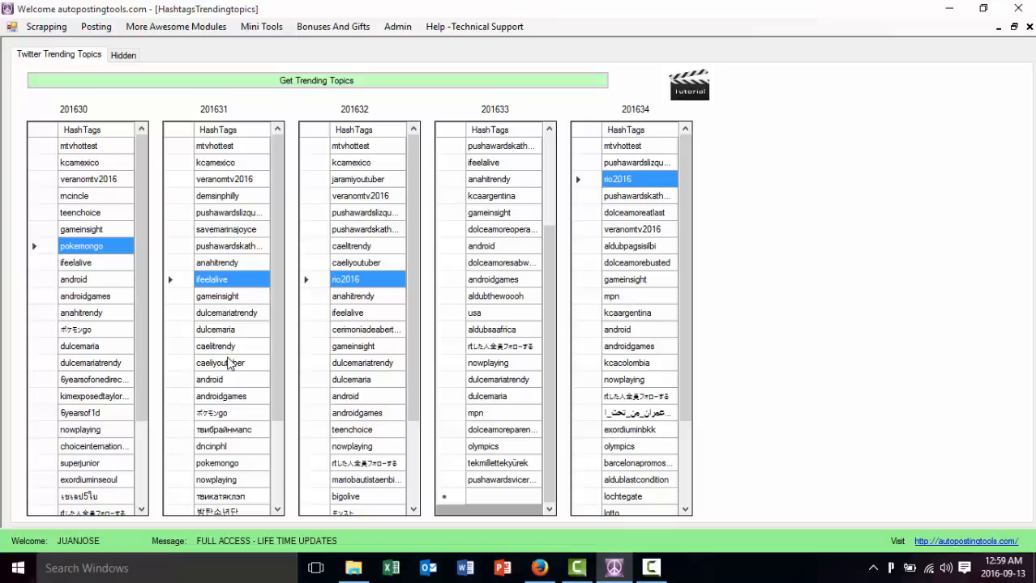
pyautogui.moveTo(292, 277)
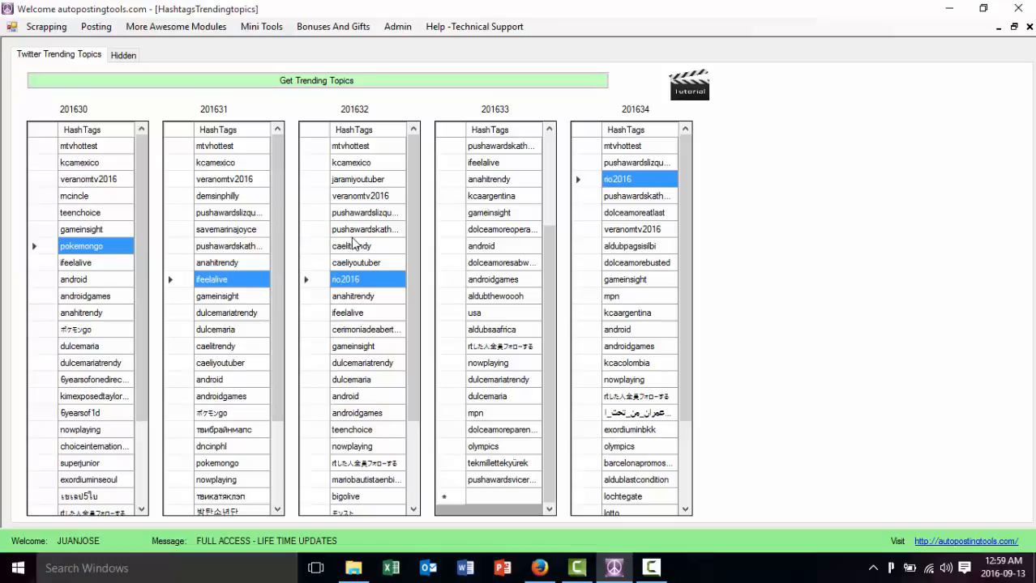
# Step: Highlight pokemongo in 201631, rio2016 in 201633, and teenchoice in 201630
pyautogui.scroll(-3)
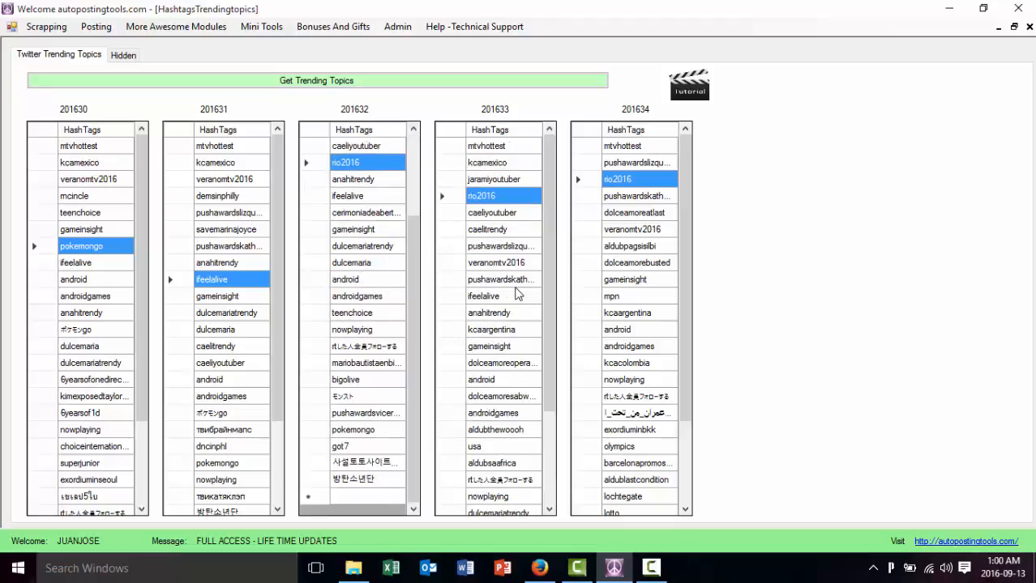
pyautogui.scroll(-3)
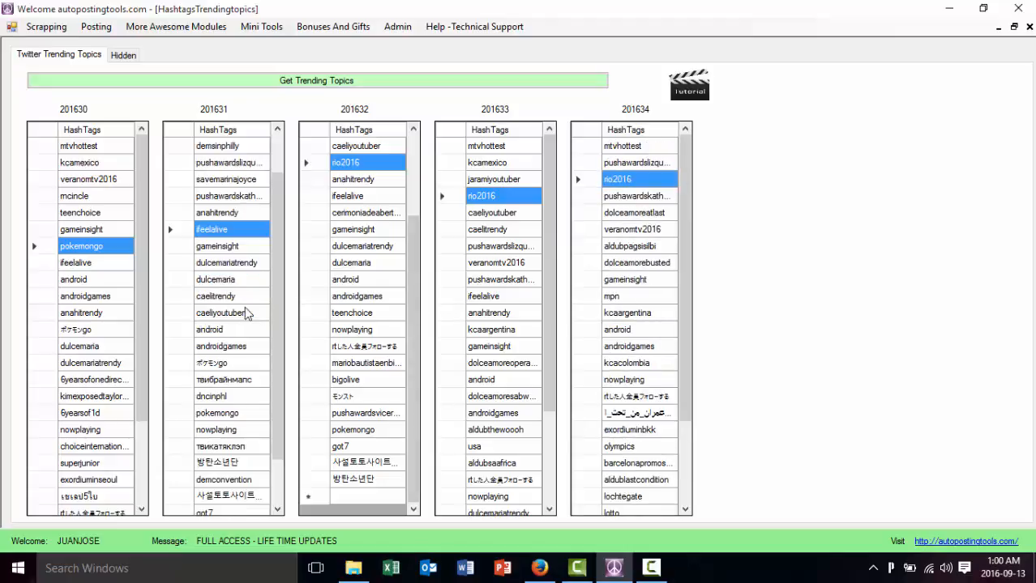
pyautogui.scroll(-3)
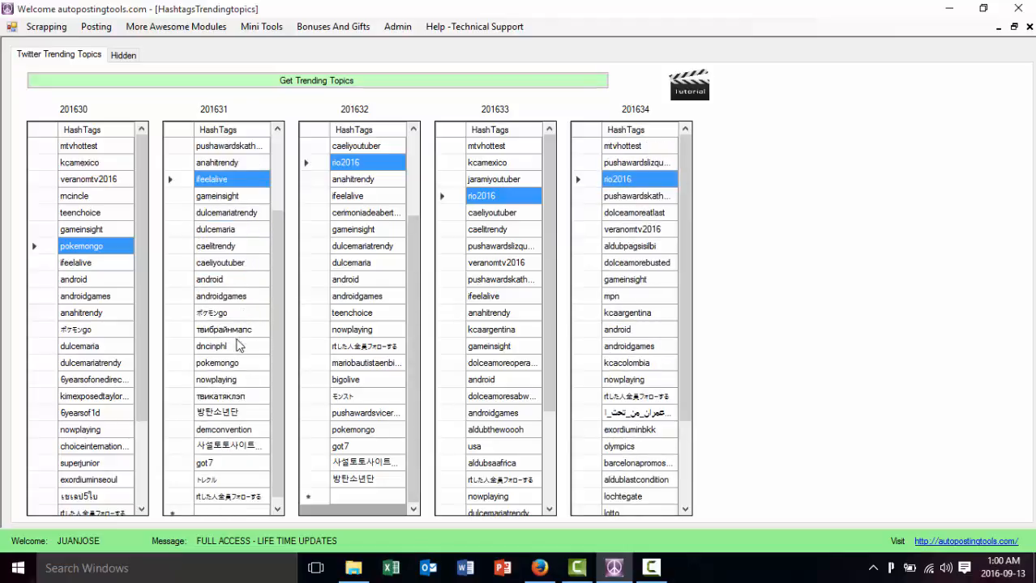
pyautogui.click(217, 362)
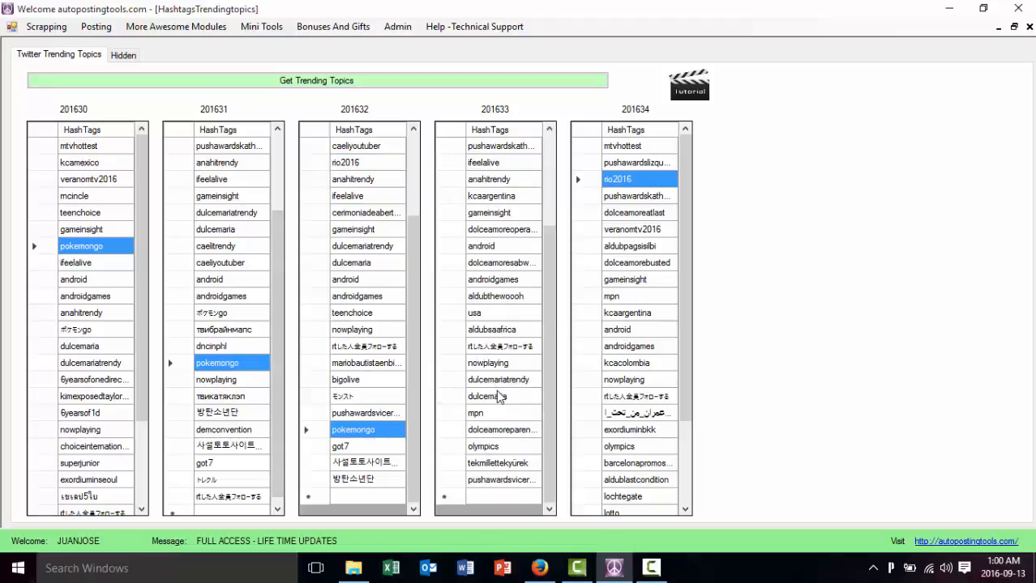
pyautogui.click(481, 196)
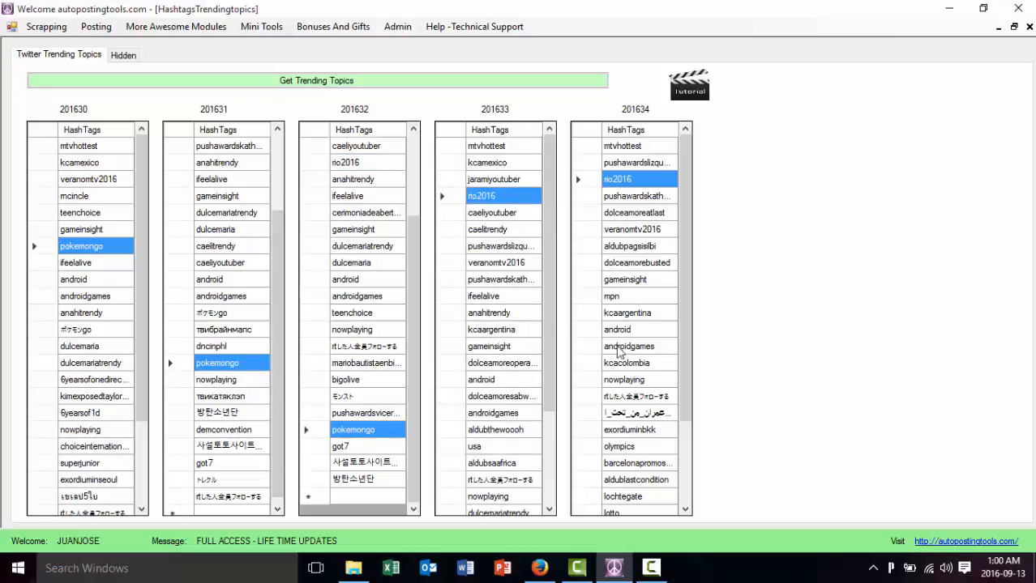
pyautogui.moveTo(109, 233)
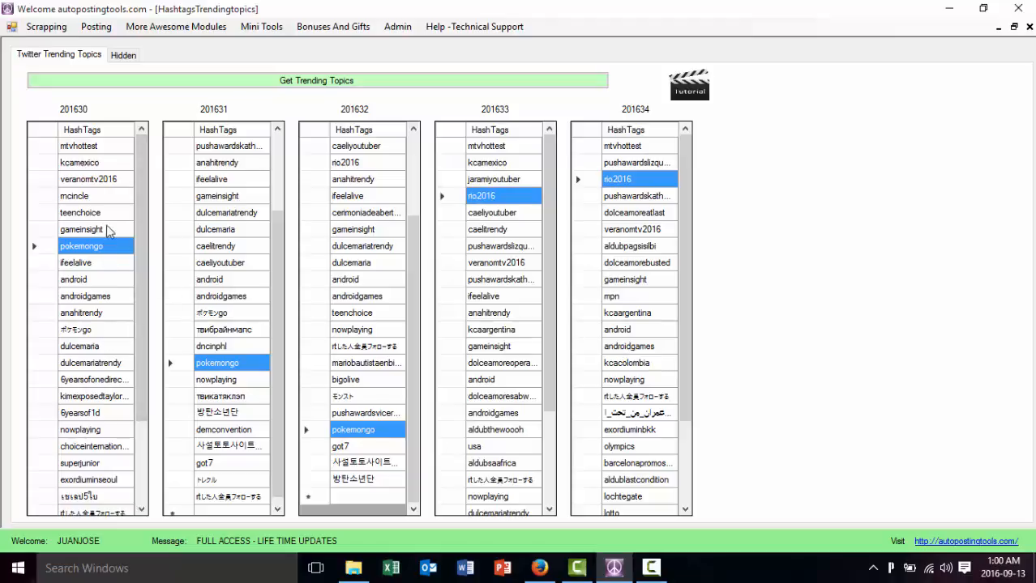
pyautogui.click(80, 213)
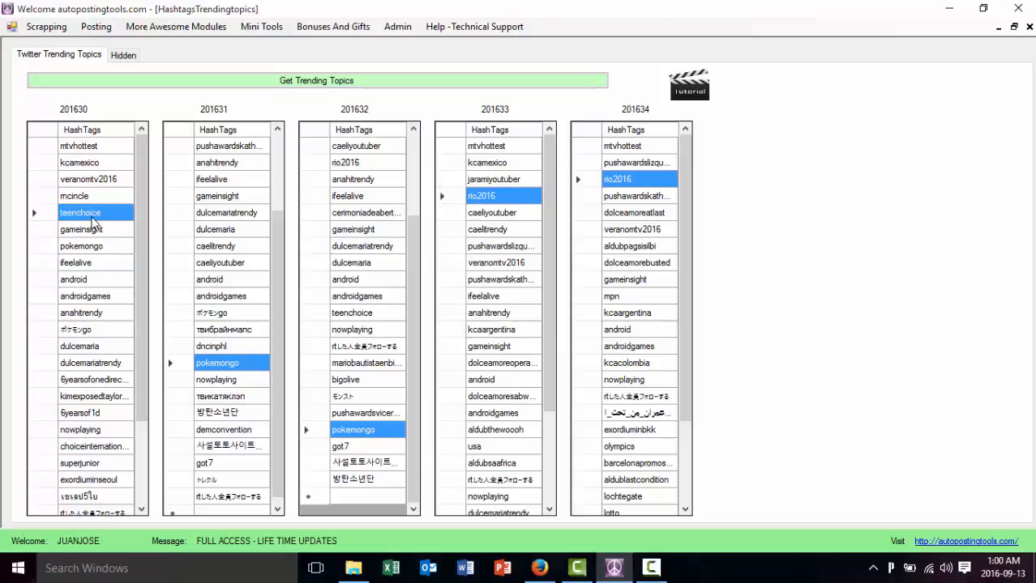
pyautogui.moveTo(255, 244)
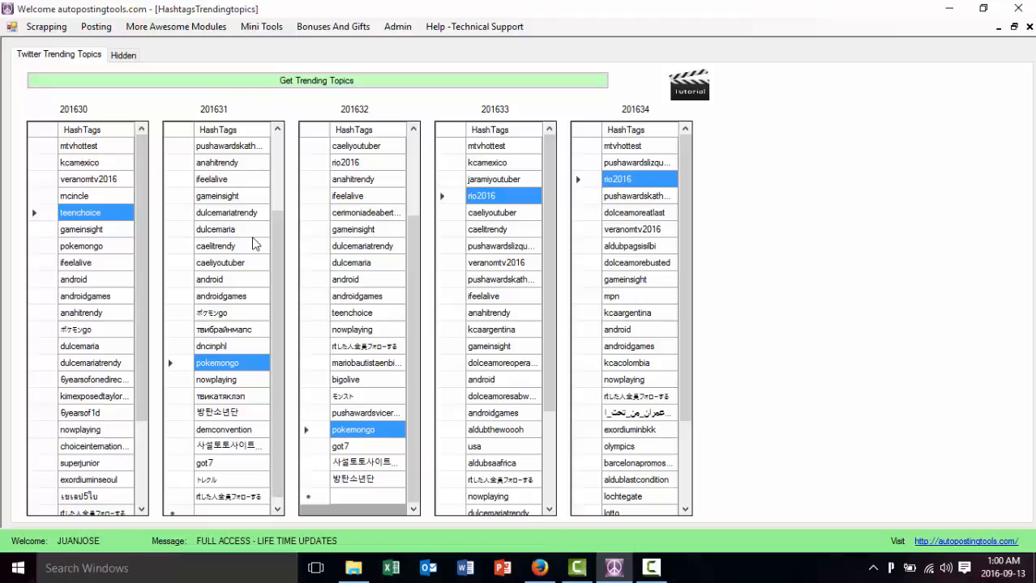